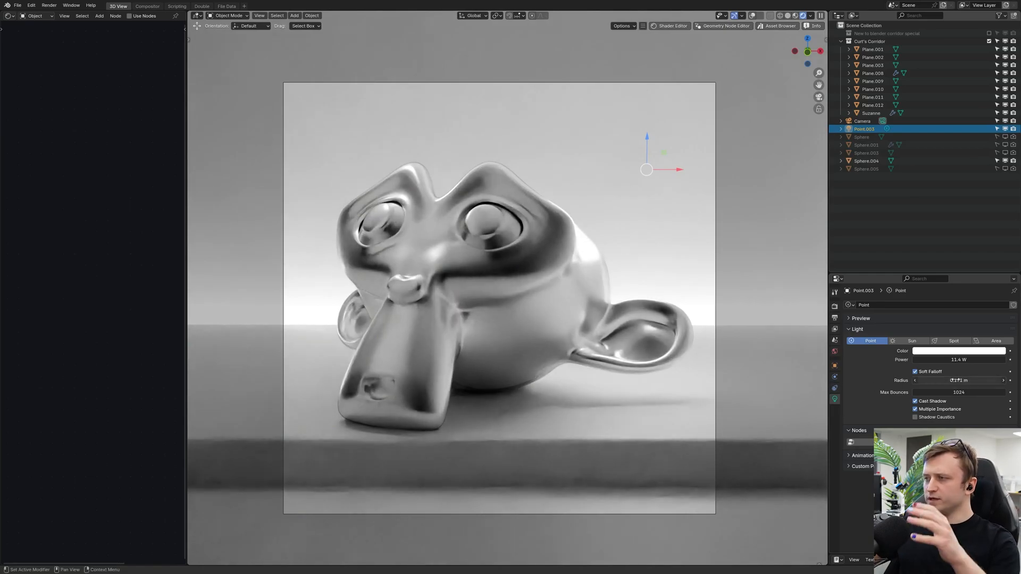
mouse_move(957, 380)
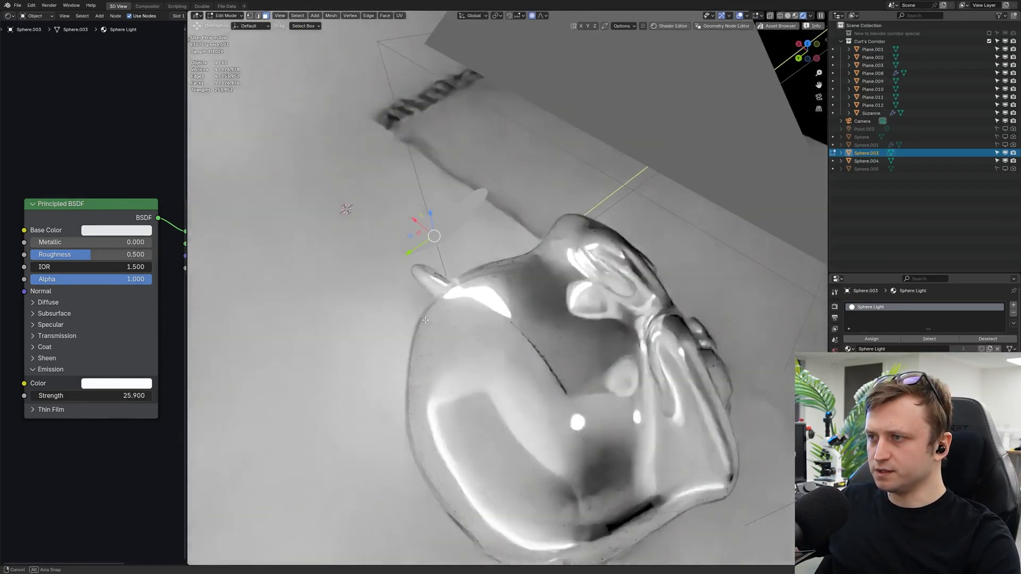
Step: Orbit the view around the glowing Sphere.003 light to inspect it
left_click_drag(432, 236, 383, 321)
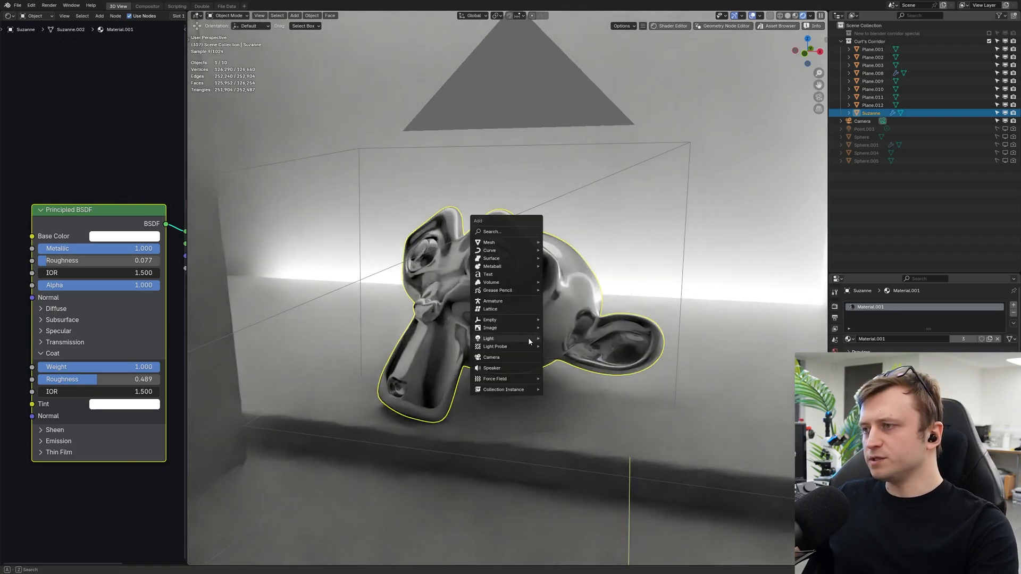
mouse_move(489, 250)
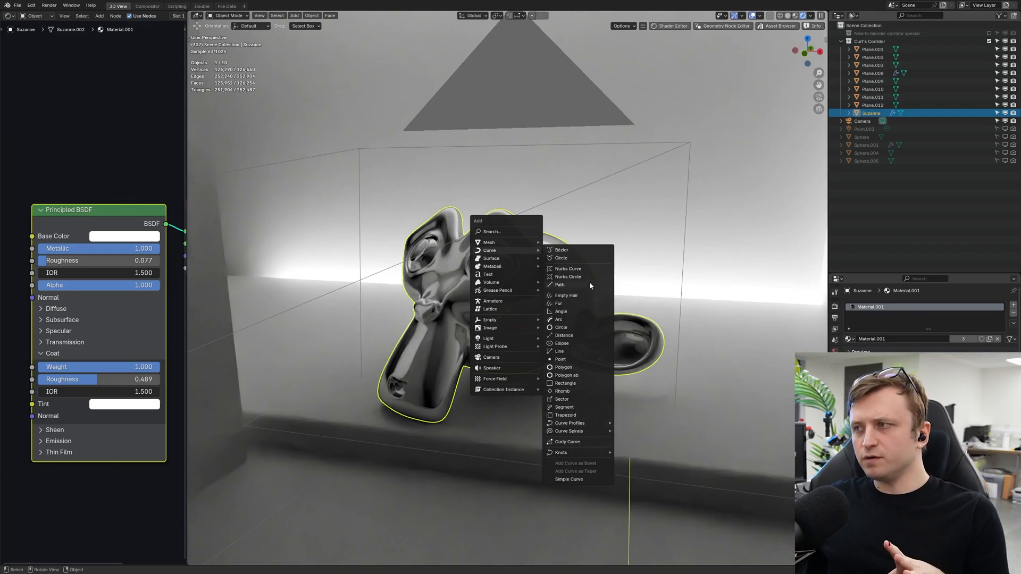
Step: Add a Bezier circle around Suzanne and bevel it into a thin tube, about 0.018 m depth
left_click(561, 258)
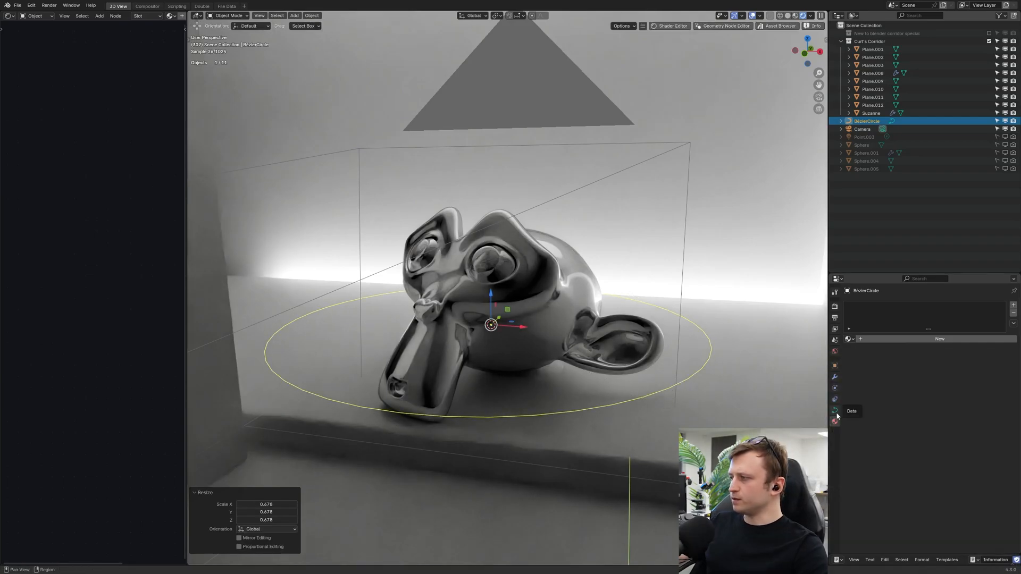
left_click(834, 409)
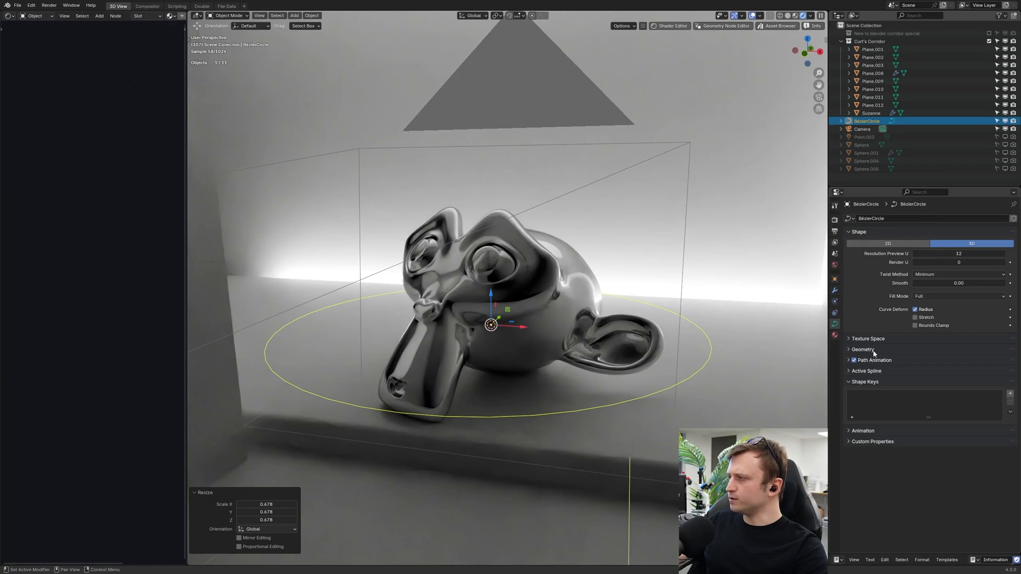
left_click(862, 350)
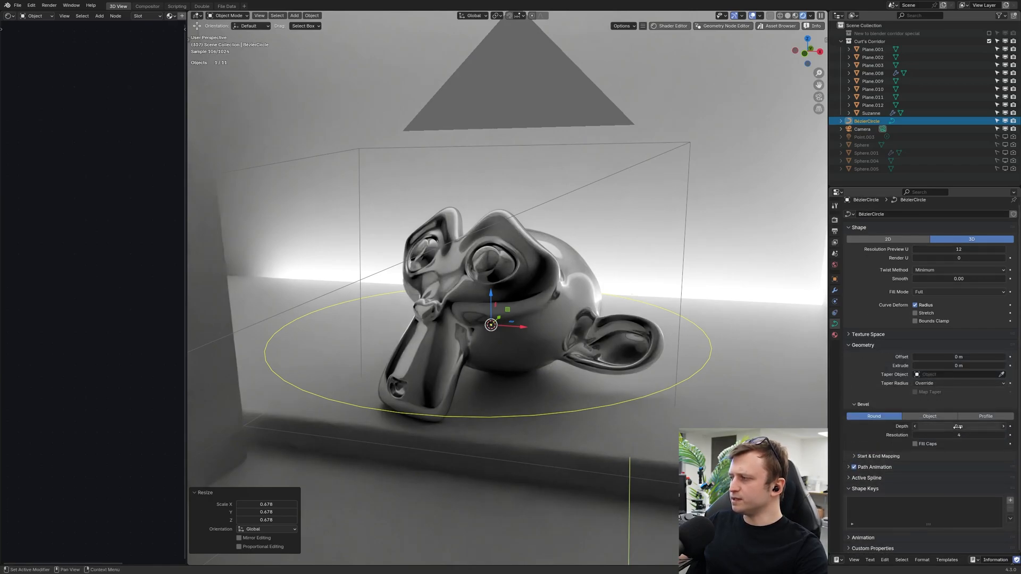
left_click_drag(957, 426, 967, 426)
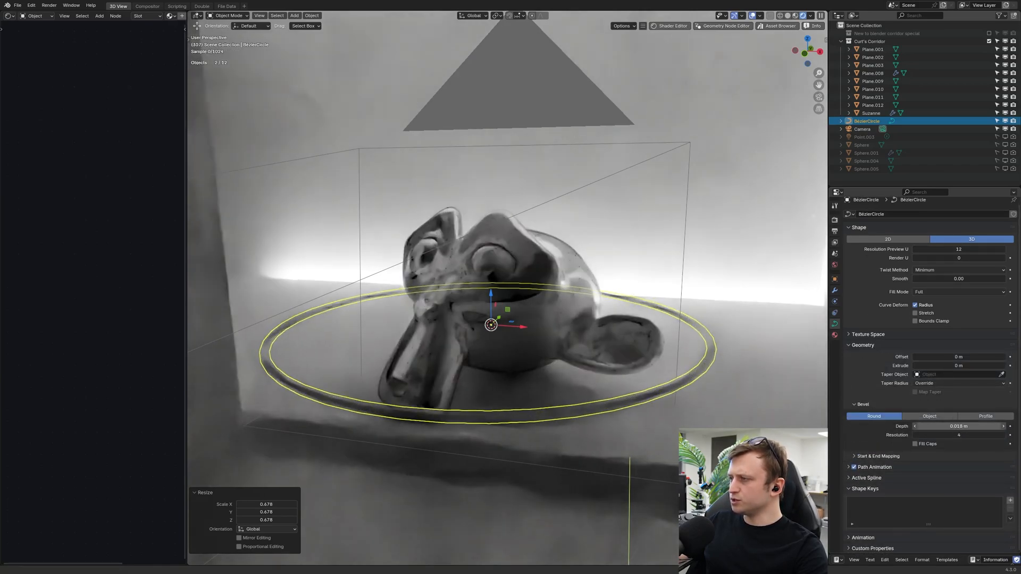
left_click_drag(970, 426, 931, 426)
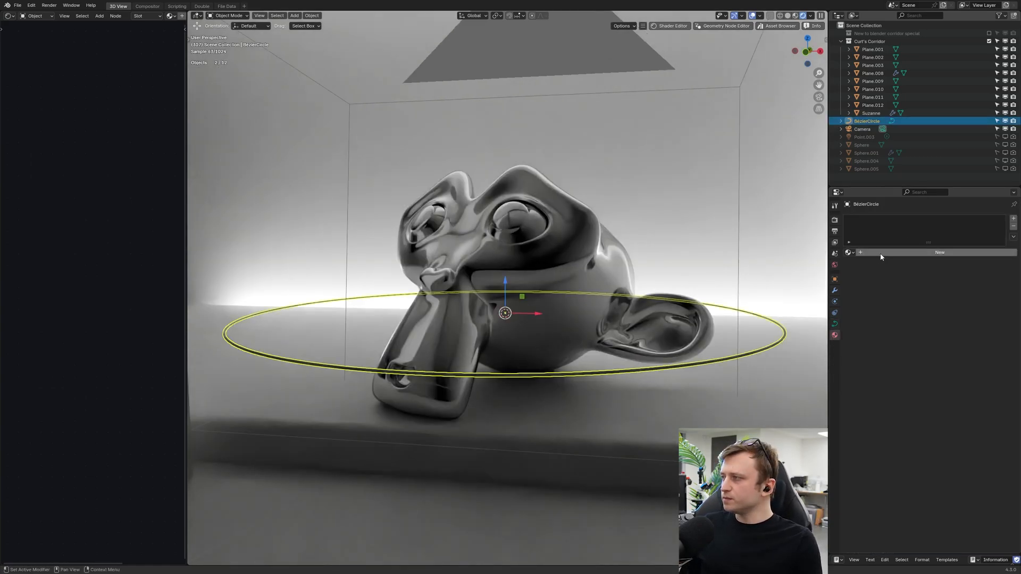
Step: Create the 'Emissive Ring' material on the ring and expand its emission options
left_click(939, 252)
type("Emissive Ring")
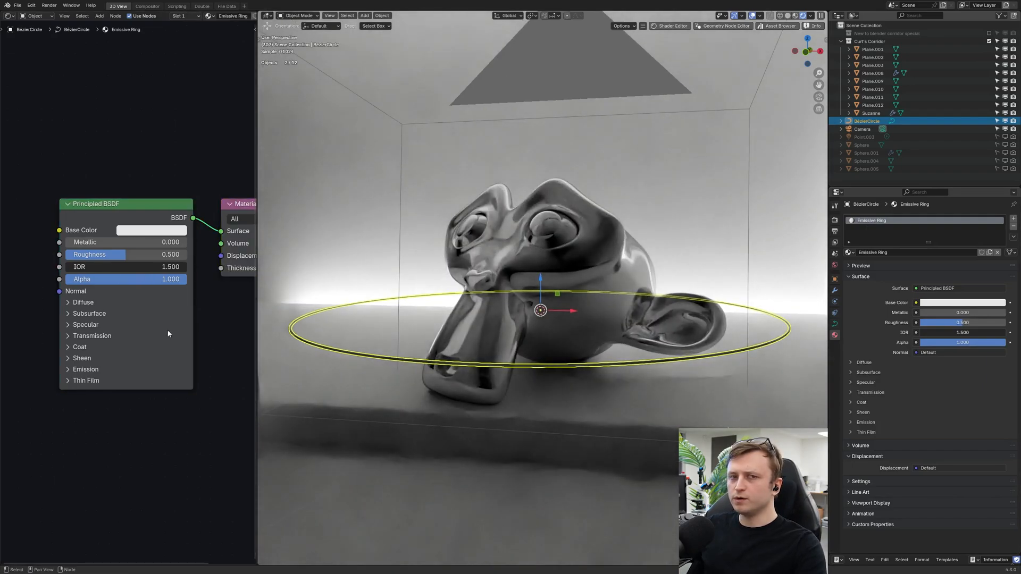
left_click(85, 369)
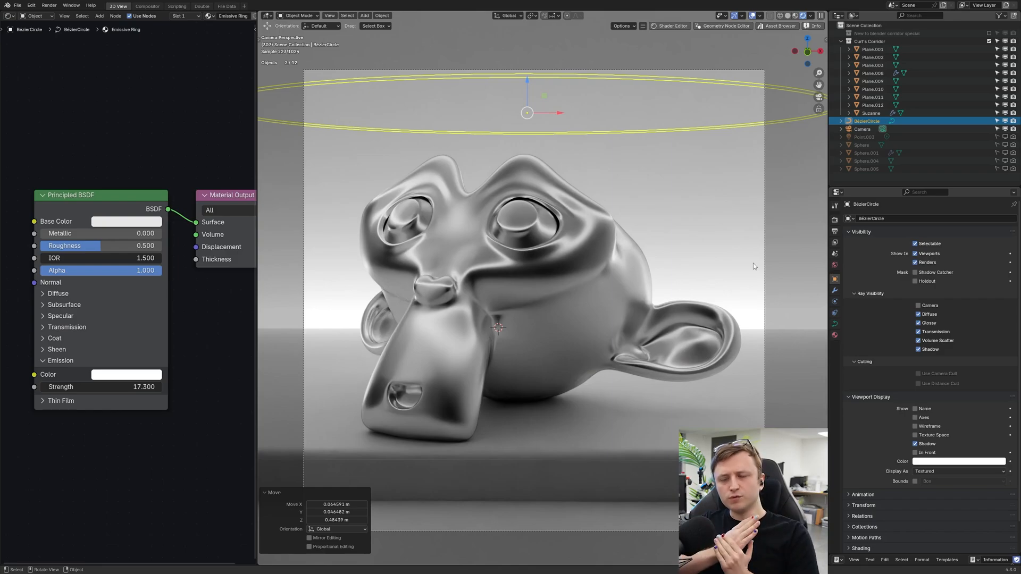
mouse_move(617, 293)
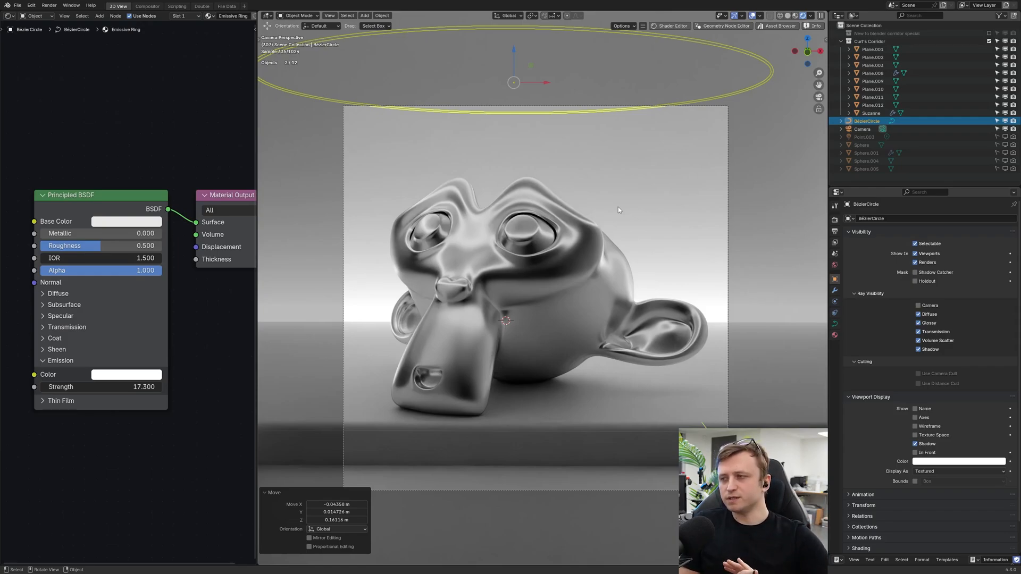
Step: Duplicate the glowing ring and lower the copy's bevel depth to make it thinner
key("shift+d")
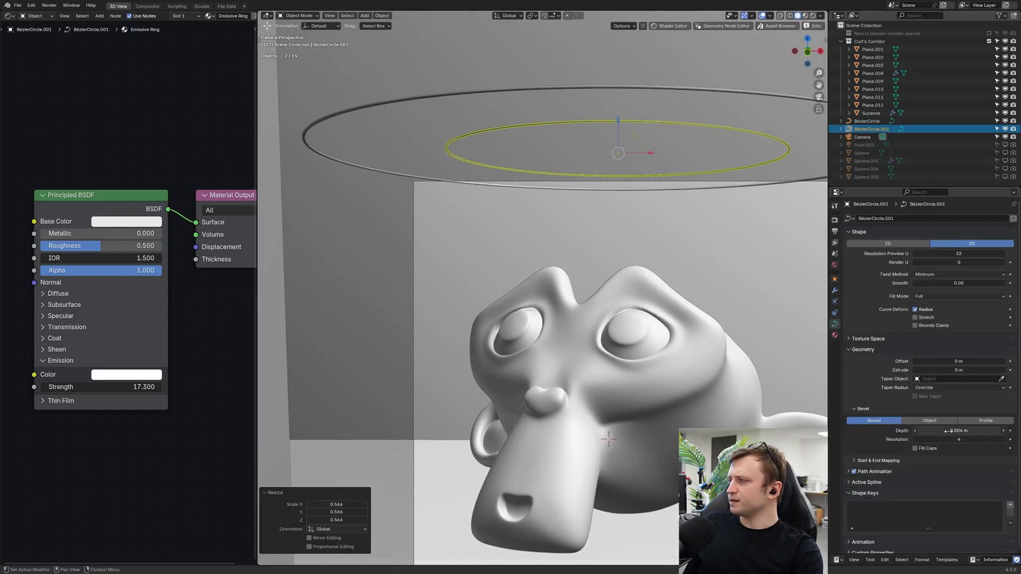
left_click_drag(957, 430, 970, 430)
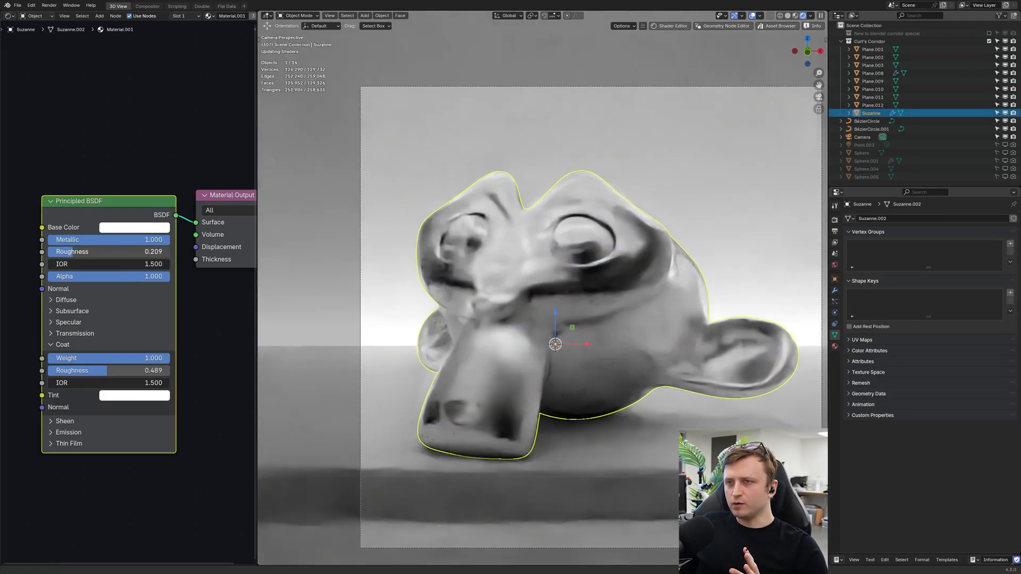
Step: Set Suzanne's metal roughness to 0.400 and rotate her about 42° around Z
left_click(134, 251)
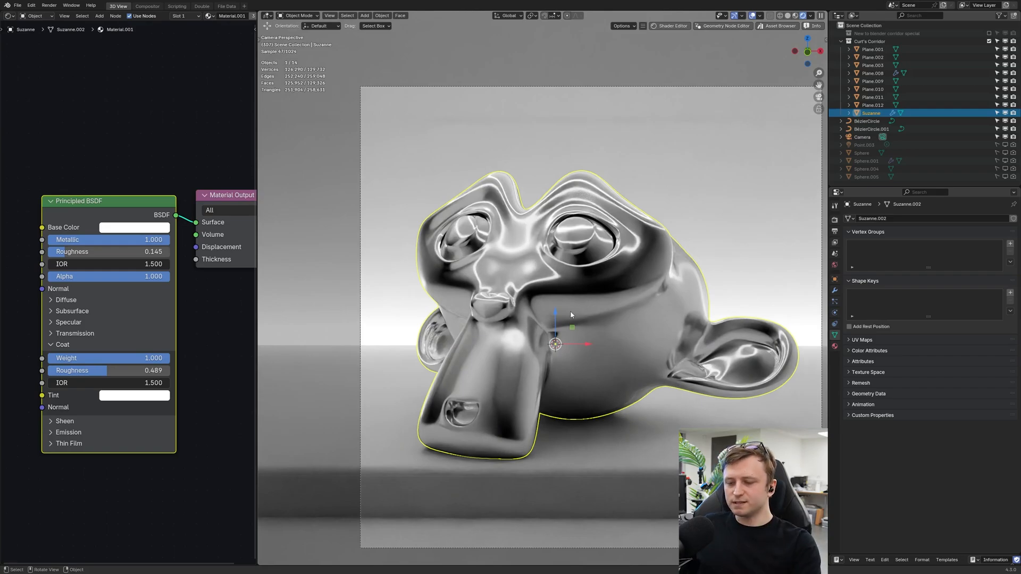
key("r")
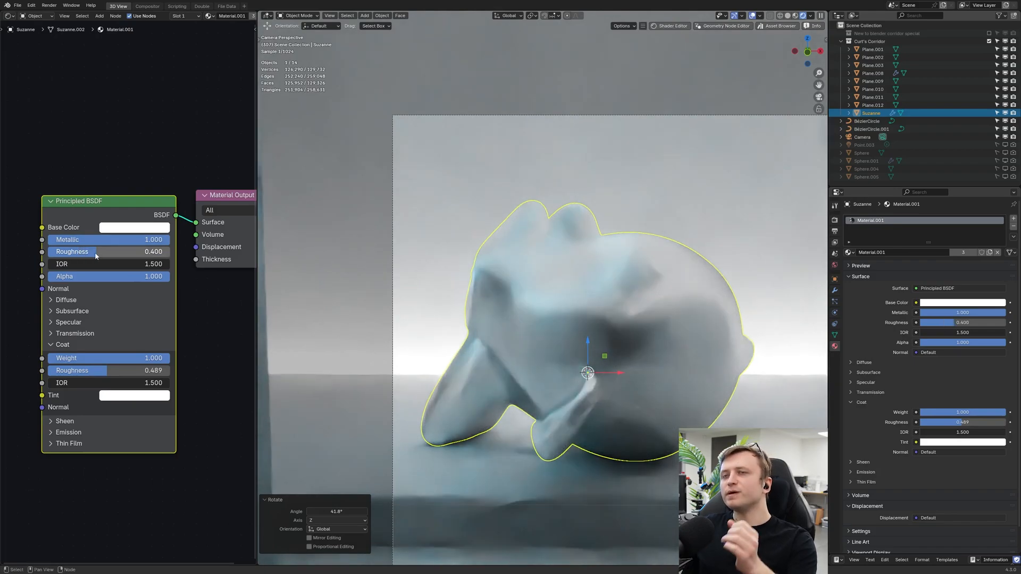
mouse_move(117, 253)
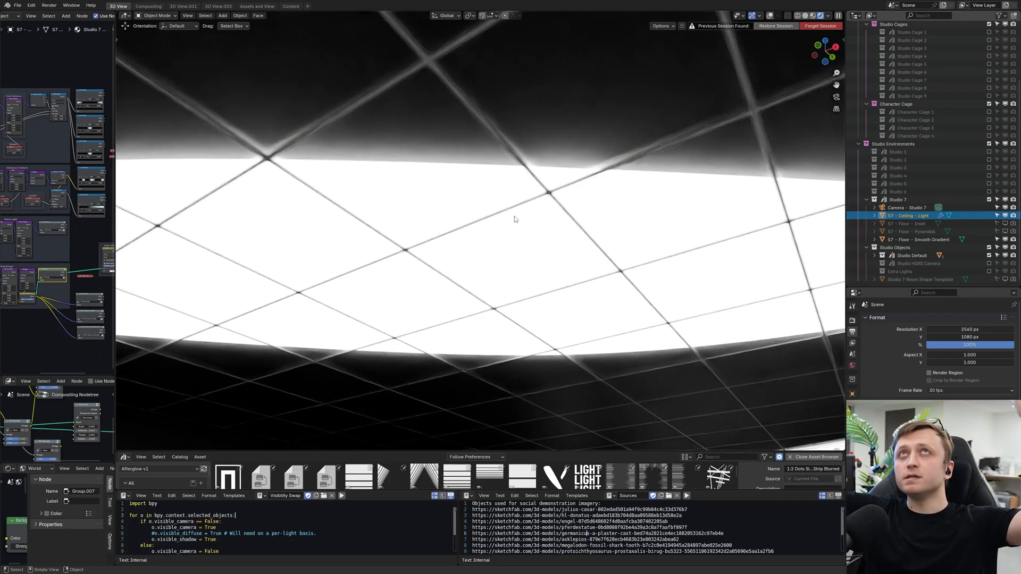
mouse_move(220, 272)
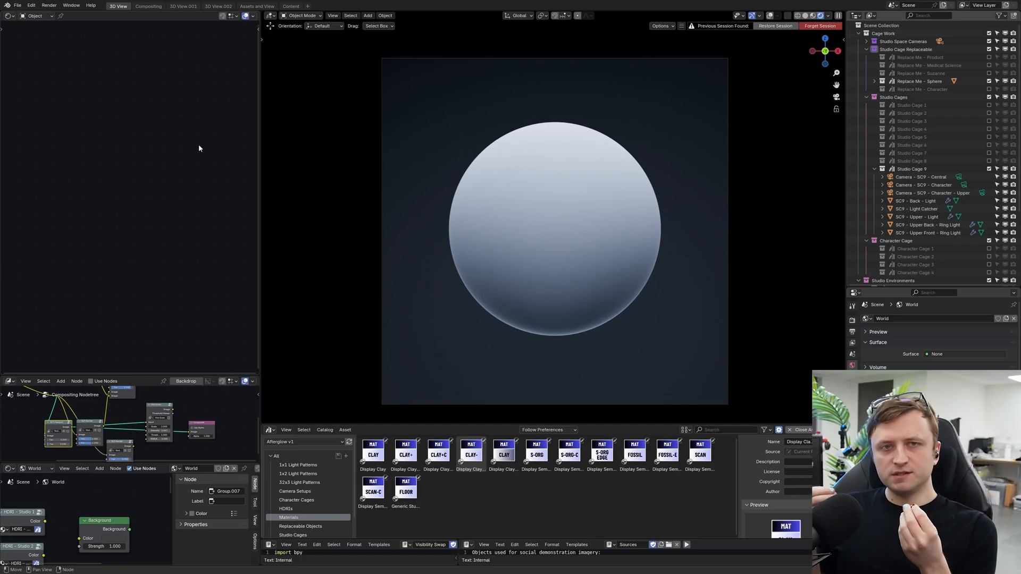
mouse_move(215, 139)
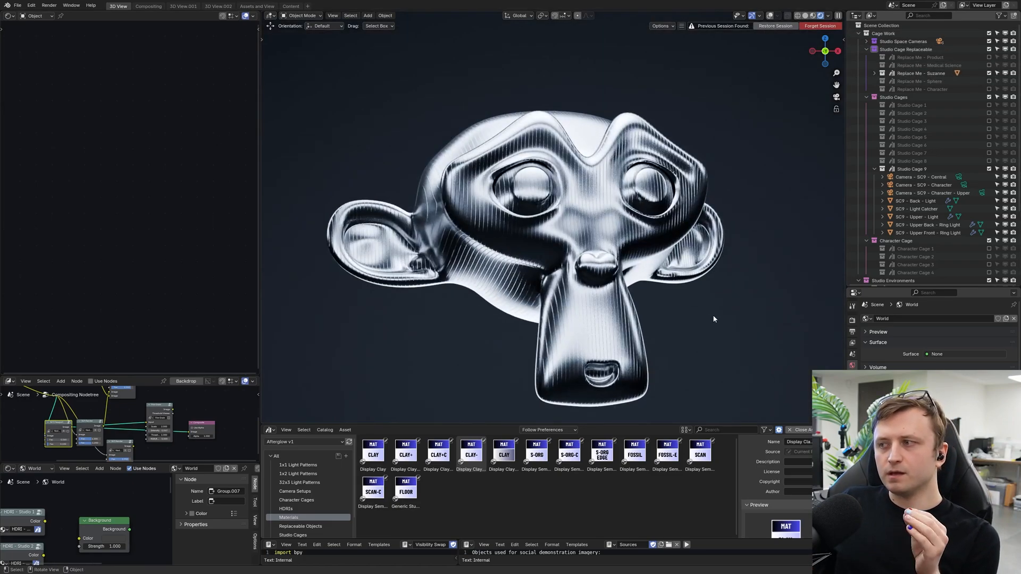
Step: Isolate the Studio Cage Replaceable to inspect its ring lights around the chrome Suzanne
key("z")
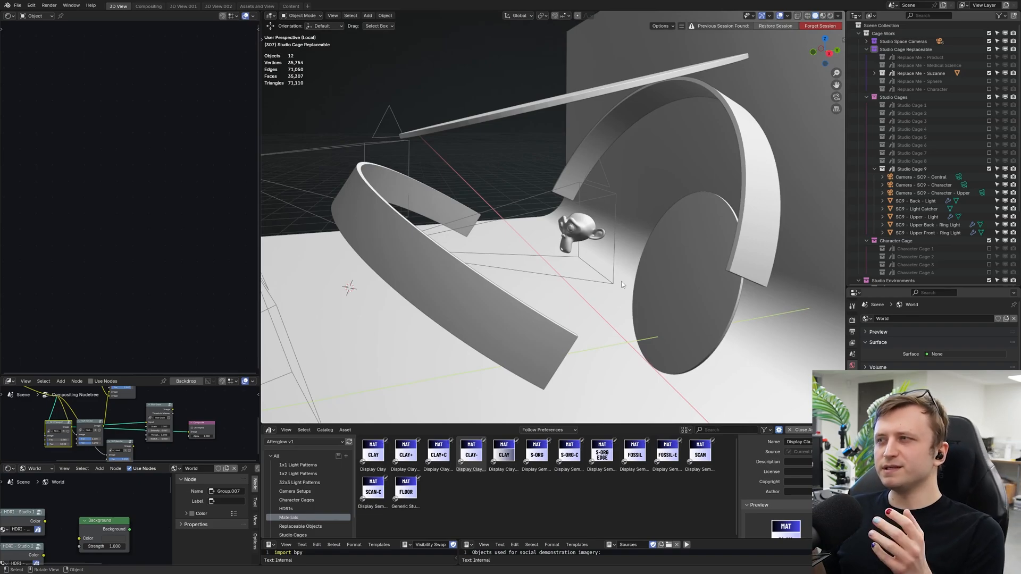
Step: Select the SC9 Back Light and Upper Back Ring Light, then preview with Rendered shading
left_click(917, 201)
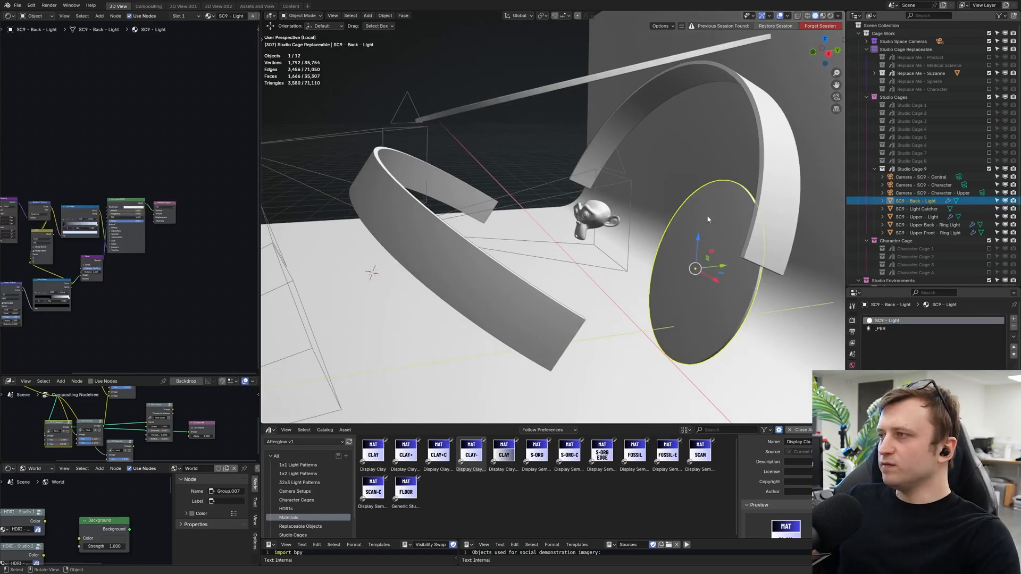
left_click(925, 224)
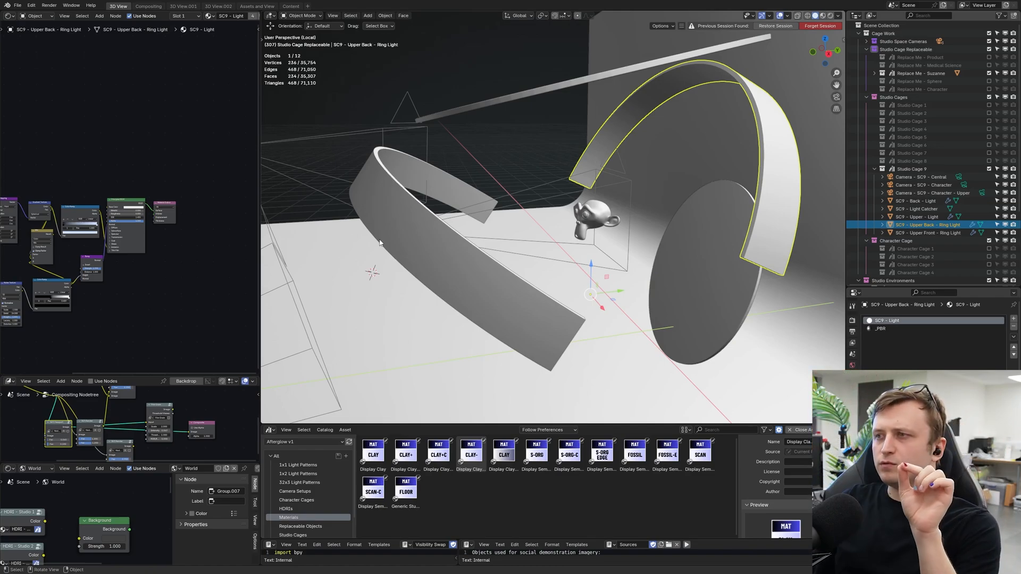
left_click(930, 233)
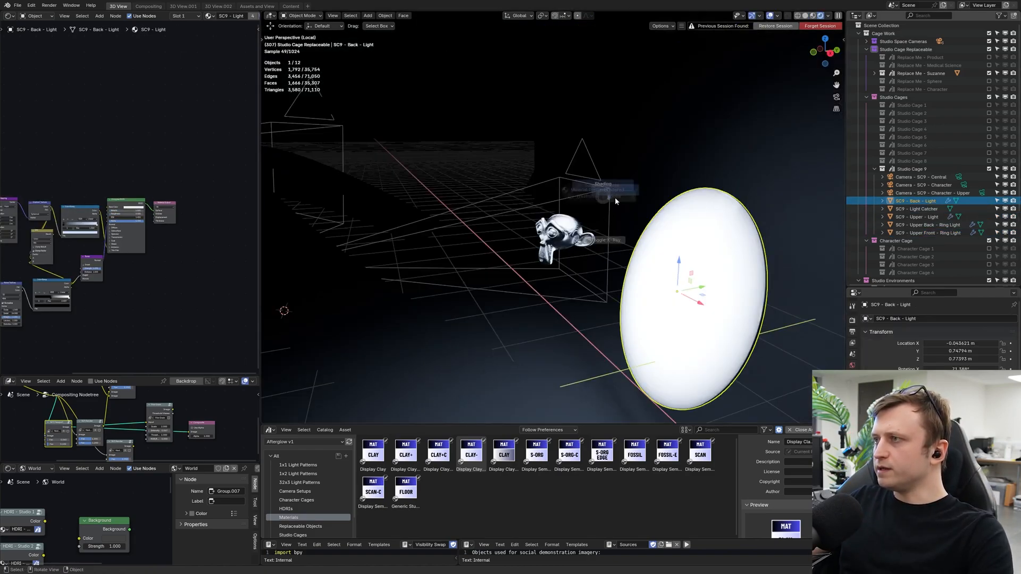
left_click(925, 232)
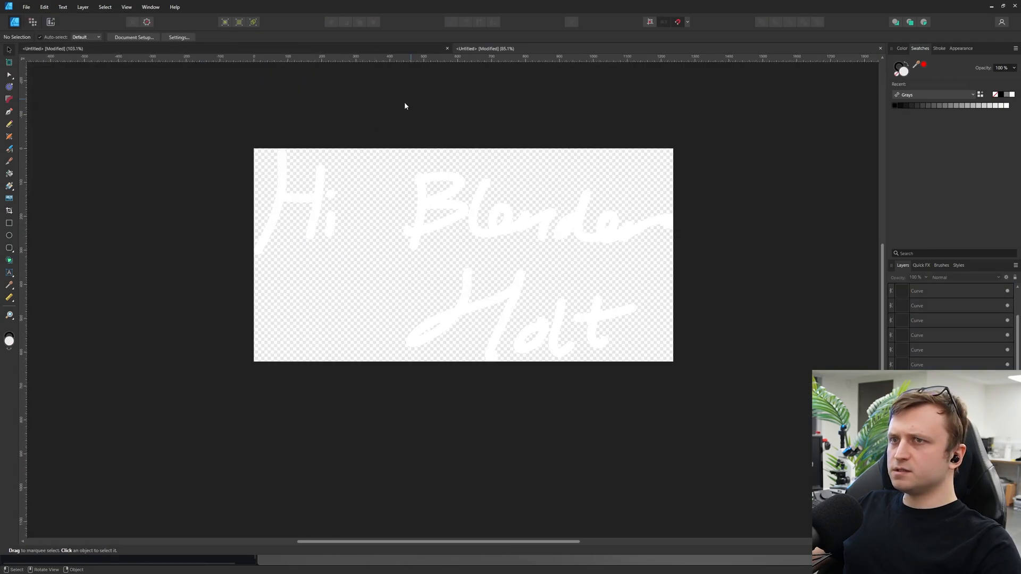
Step: Export the 'Hi Blender Holt' lettering as a transparent PNG named 'light texture'
left_click_drag(255, 149, 673, 362)
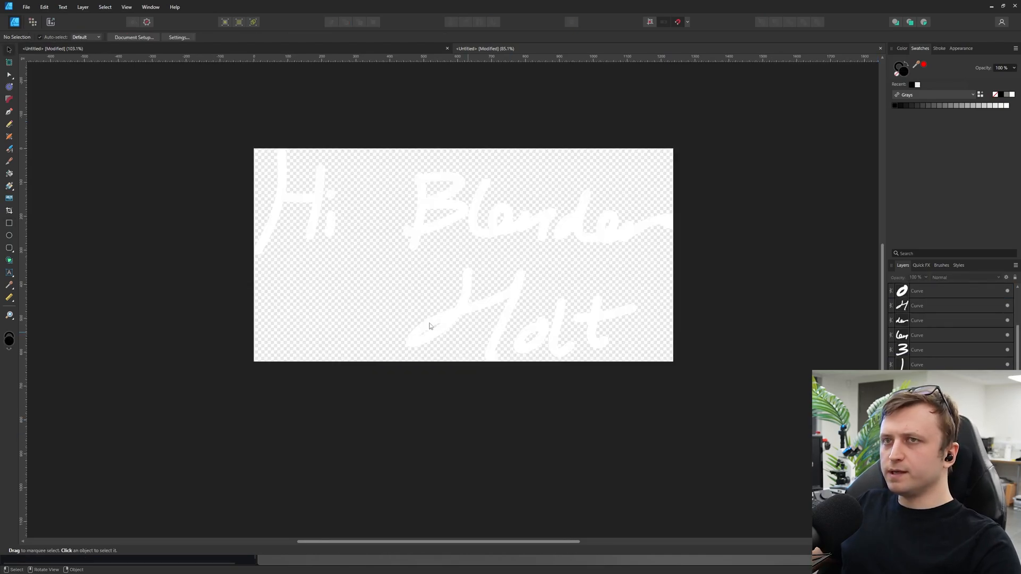
left_click(531, 198)
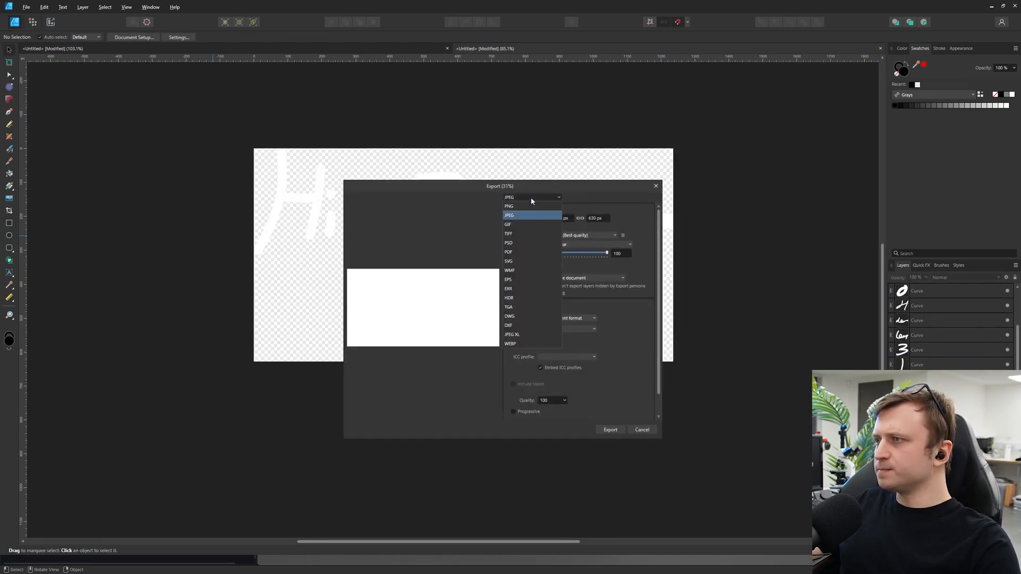
left_click(510, 207)
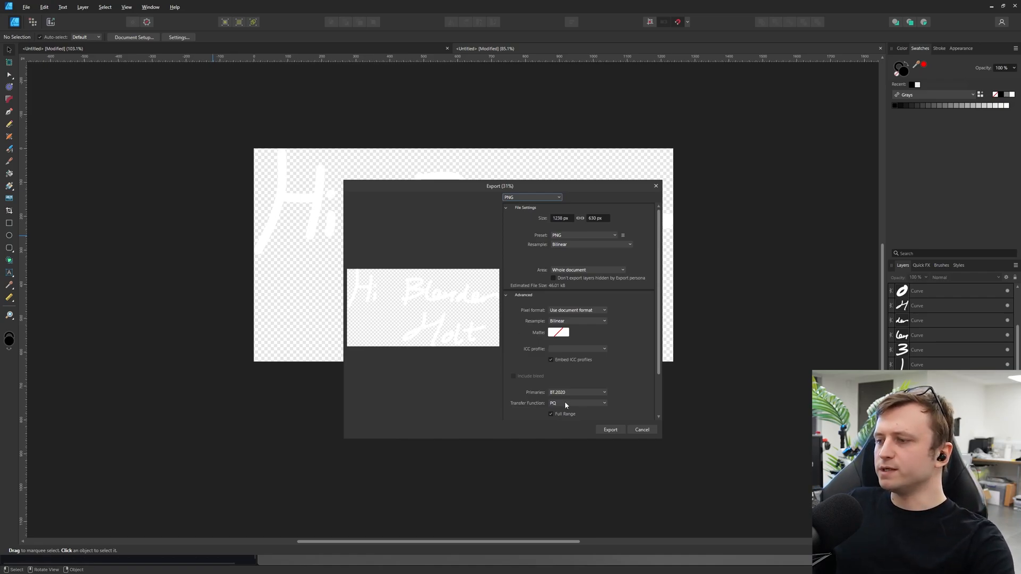
left_click(609, 430)
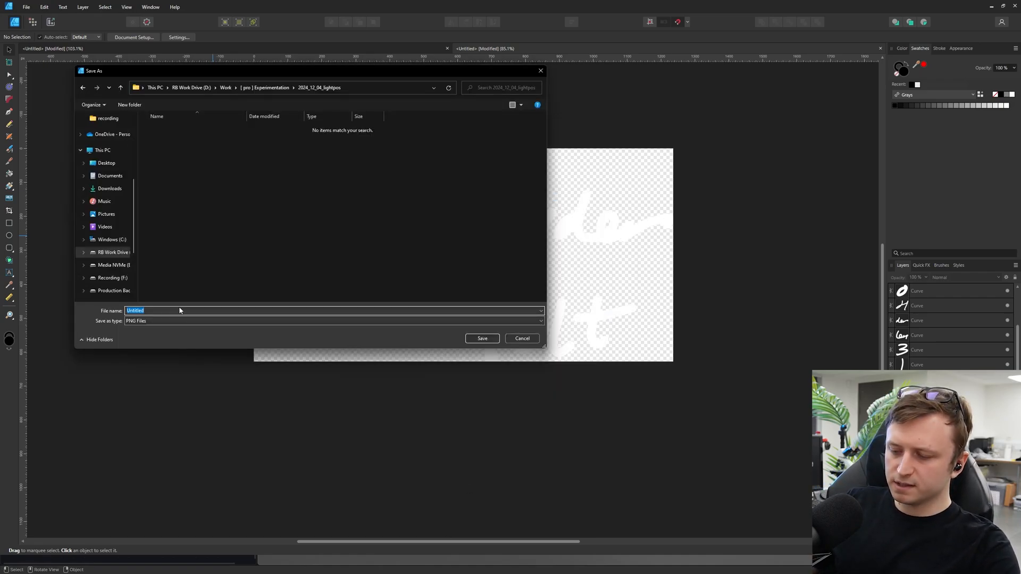
type("light textu")
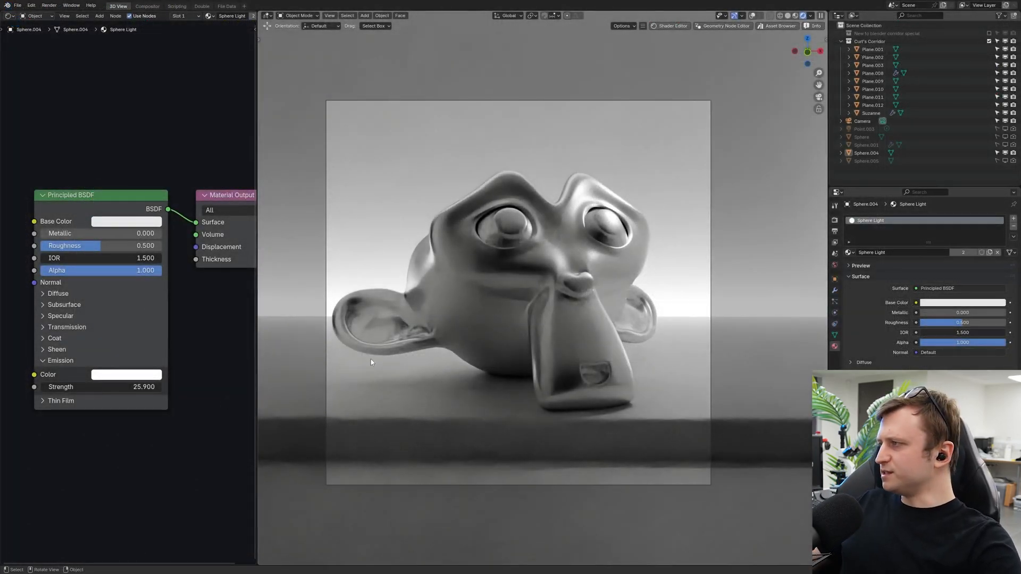
Step: Import the 'light texture' PNG as an image plane, position it around Suzanne, and select it
left_click(99, 16)
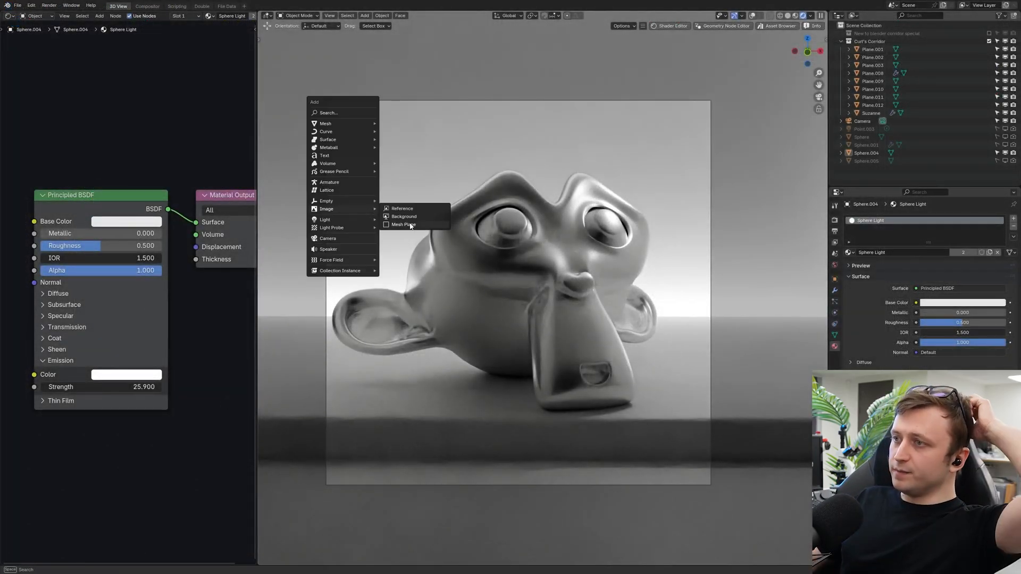
left_click(402, 224)
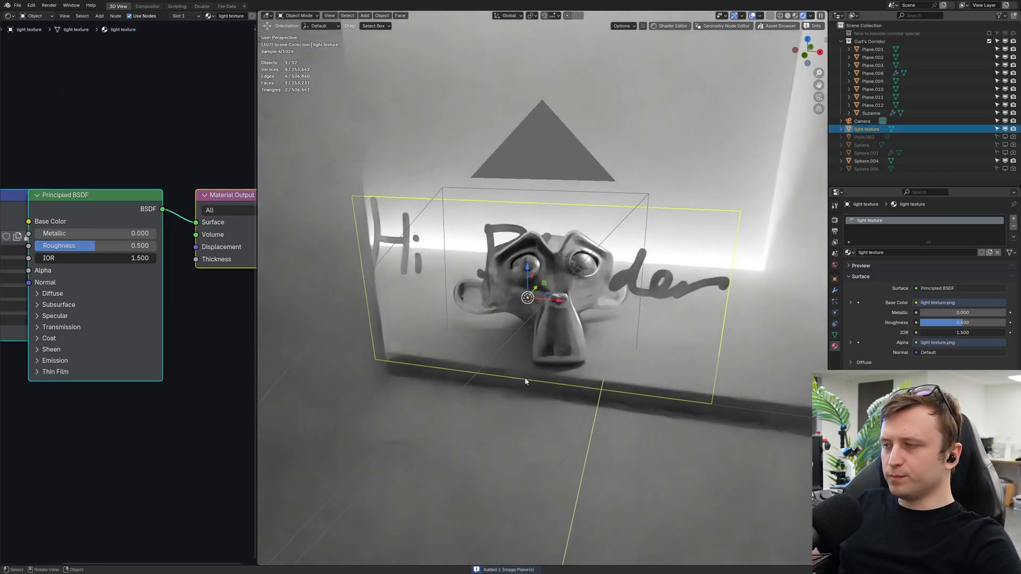
left_click_drag(528, 297, 456, 293)
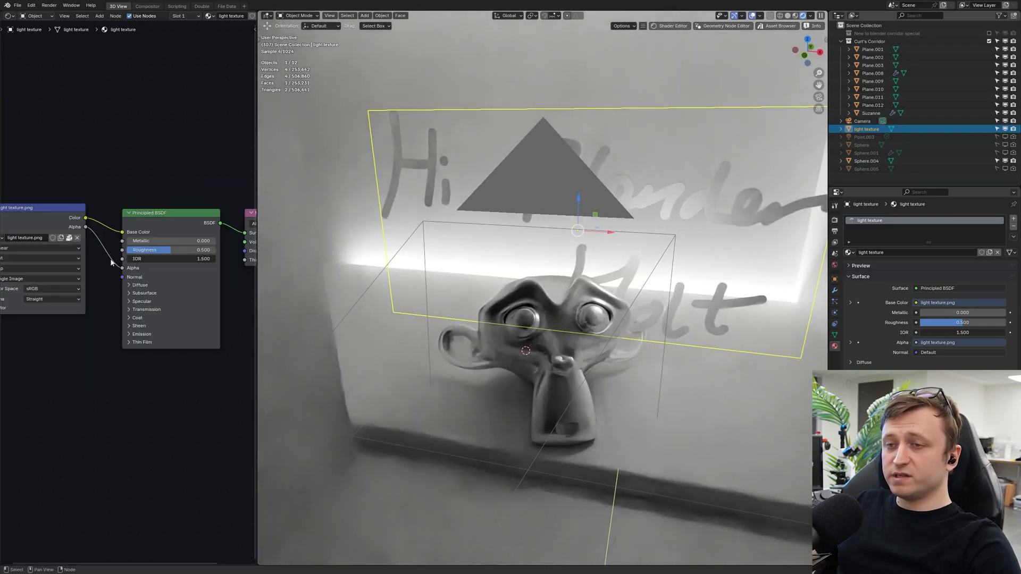
left_click(129, 334)
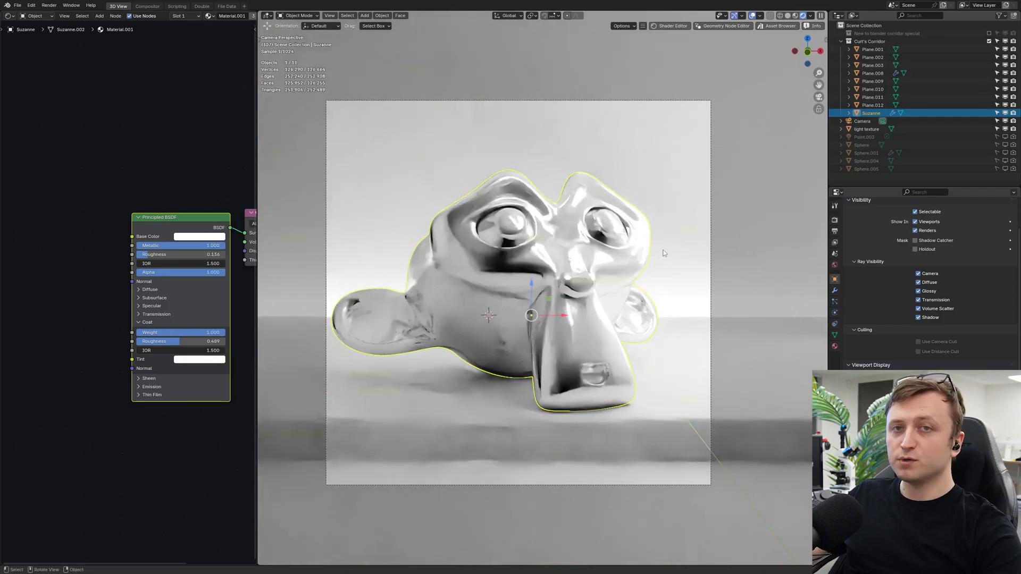
left_click(867, 129)
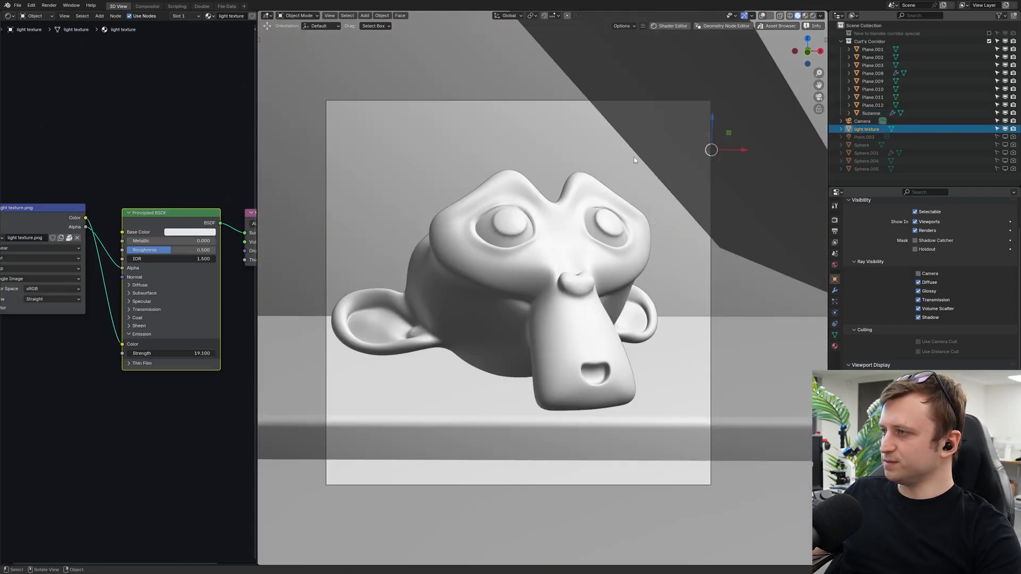